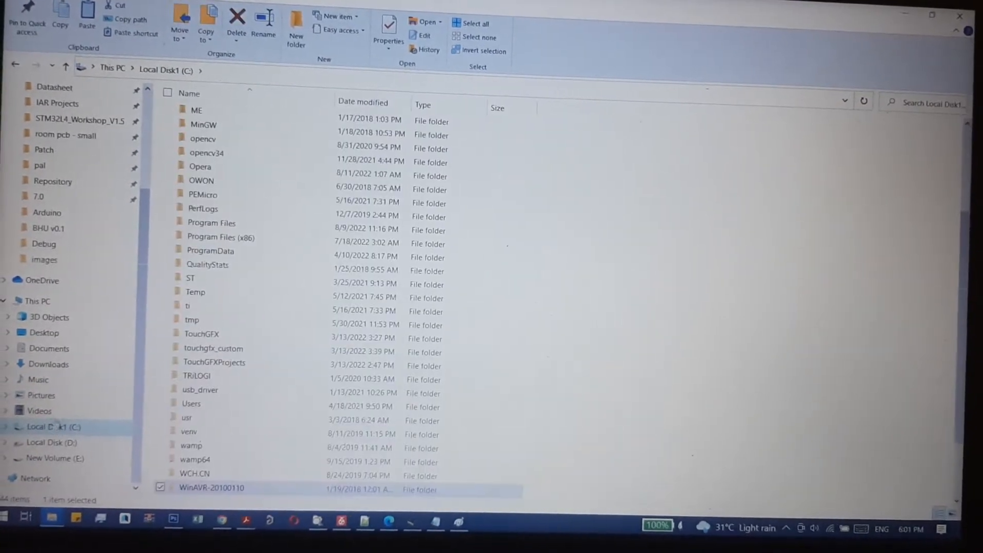
# Return to This PC and enter Local Disk (C:)
pyautogui.click(41, 300)
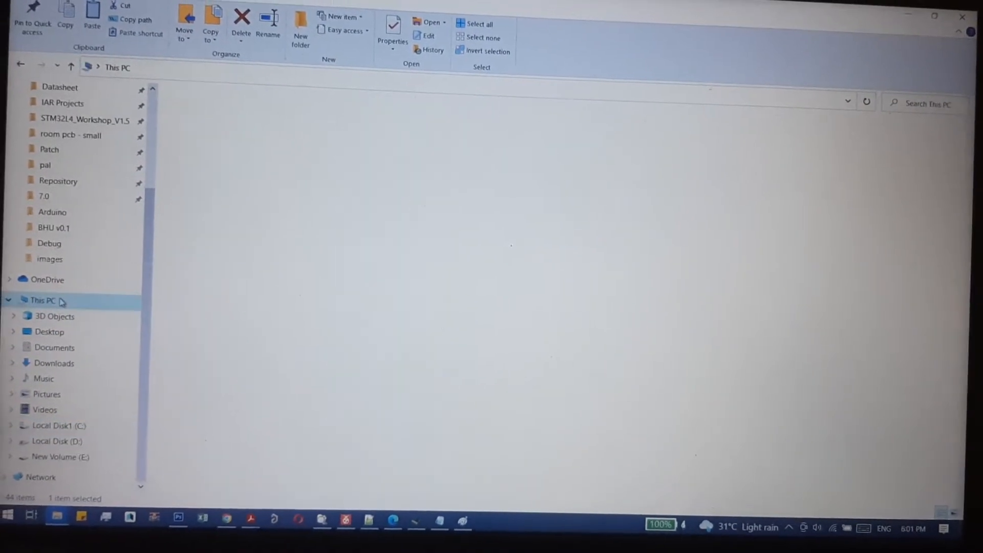
pyautogui.click(42, 300)
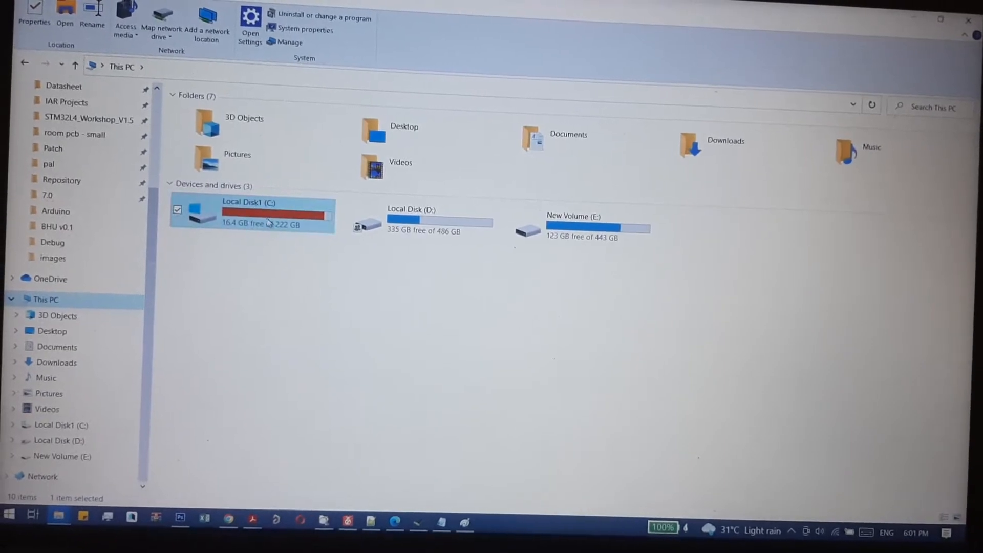
pyautogui.doubleClick(251, 210)
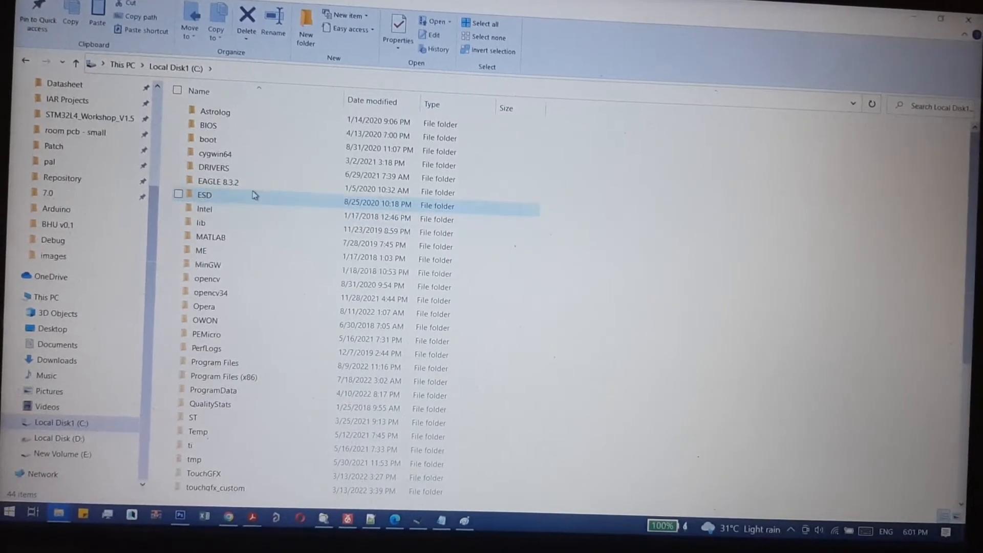
pyautogui.scroll(-3)
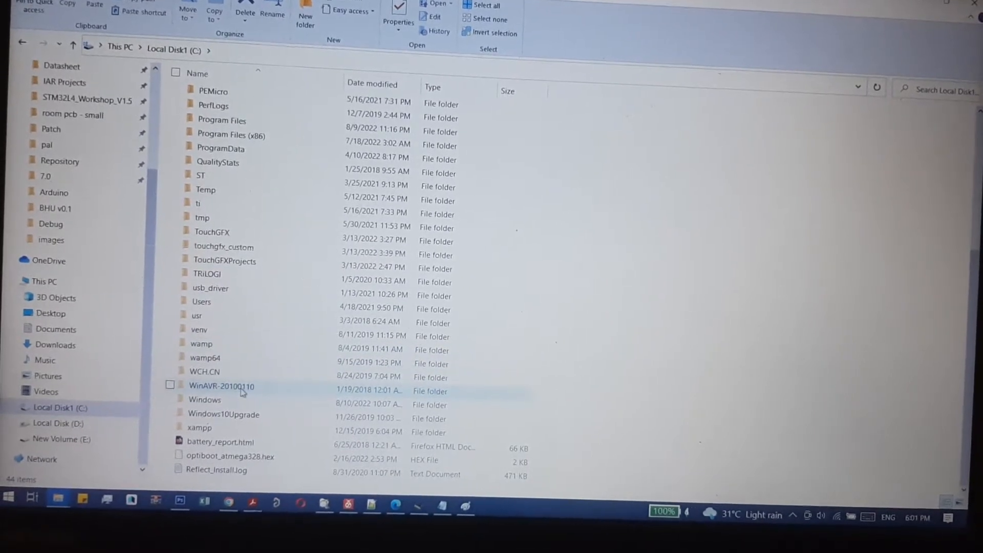
# Enter the WinAVR-20100110 folder and then its bin subfolder
pyautogui.doubleClick(222, 387)
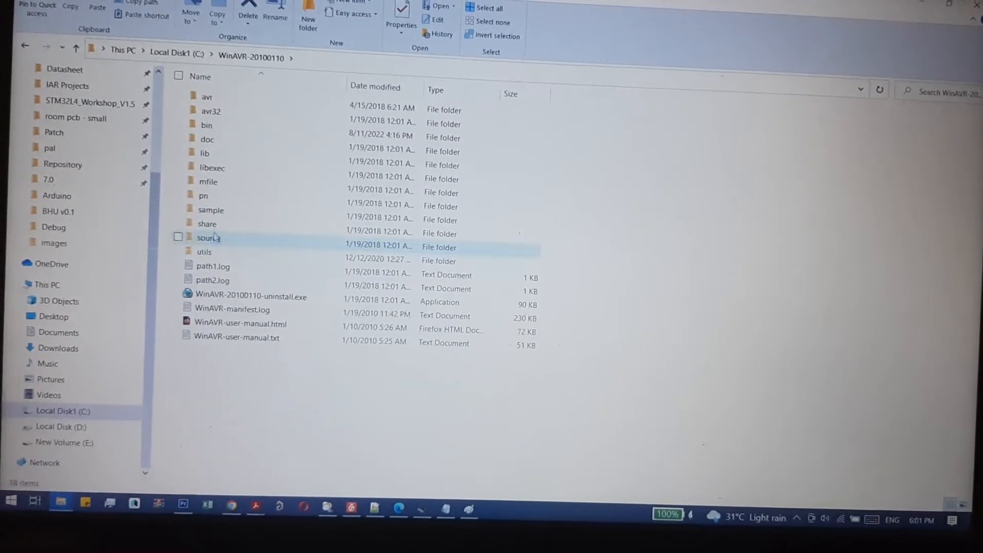
pyautogui.click(206, 136)
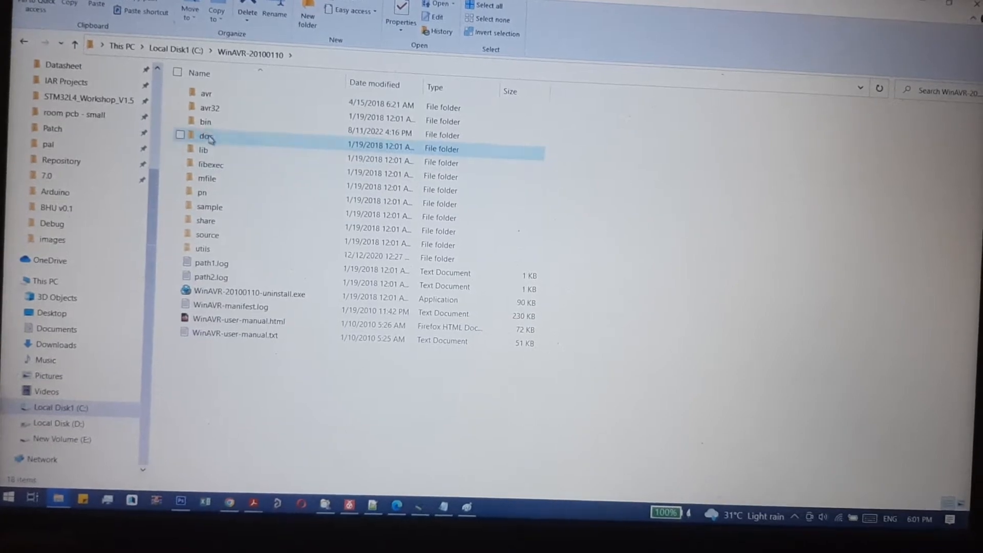
pyautogui.doubleClick(205, 122)
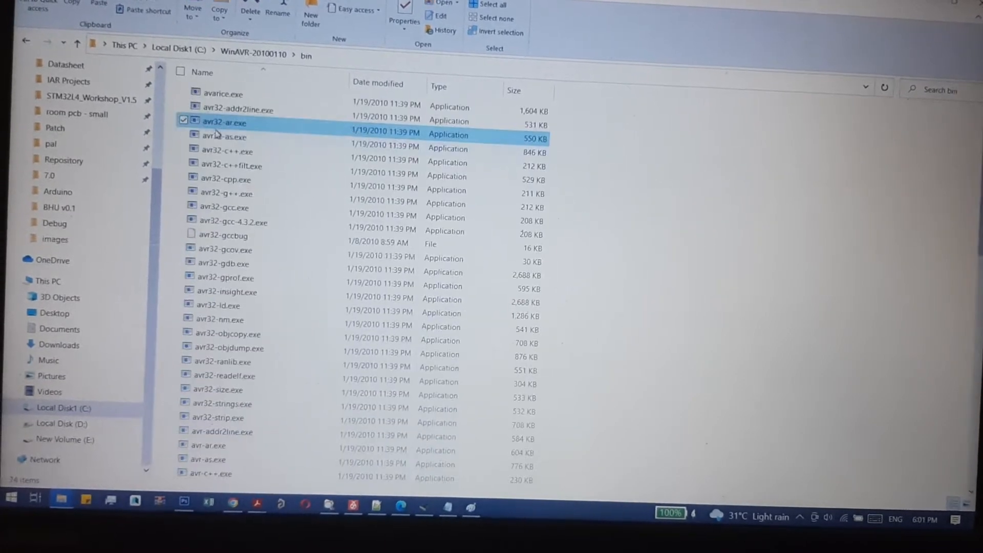
# Locate avrdude.conf in the bin folder and load it into Notepad++
pyautogui.scroll(-3)
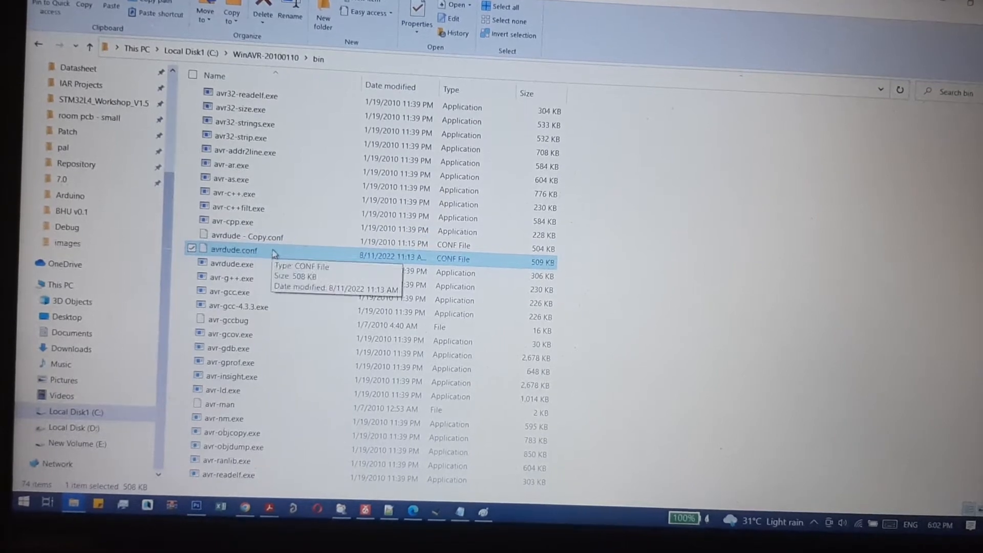
pyautogui.rightClick(233, 250)
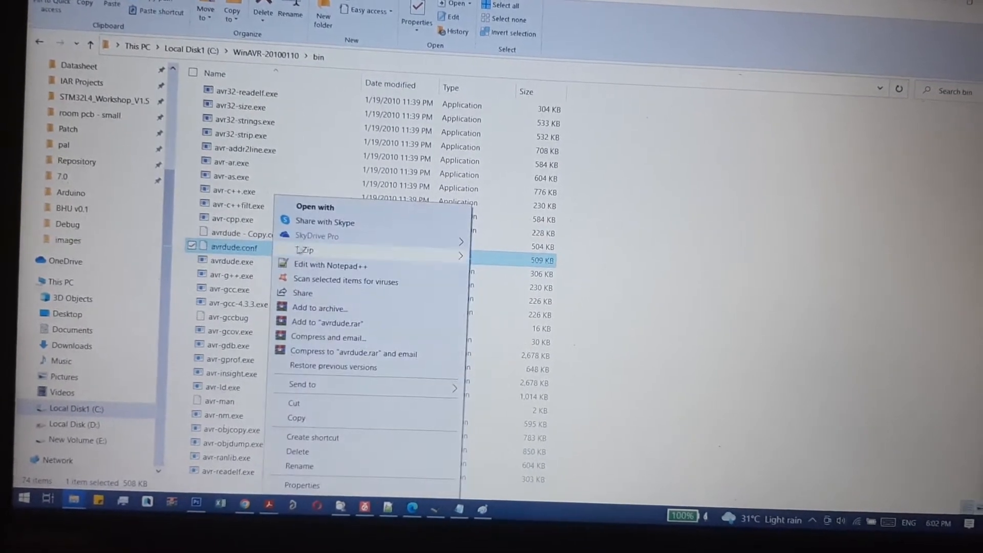
pyautogui.moveTo(332, 264)
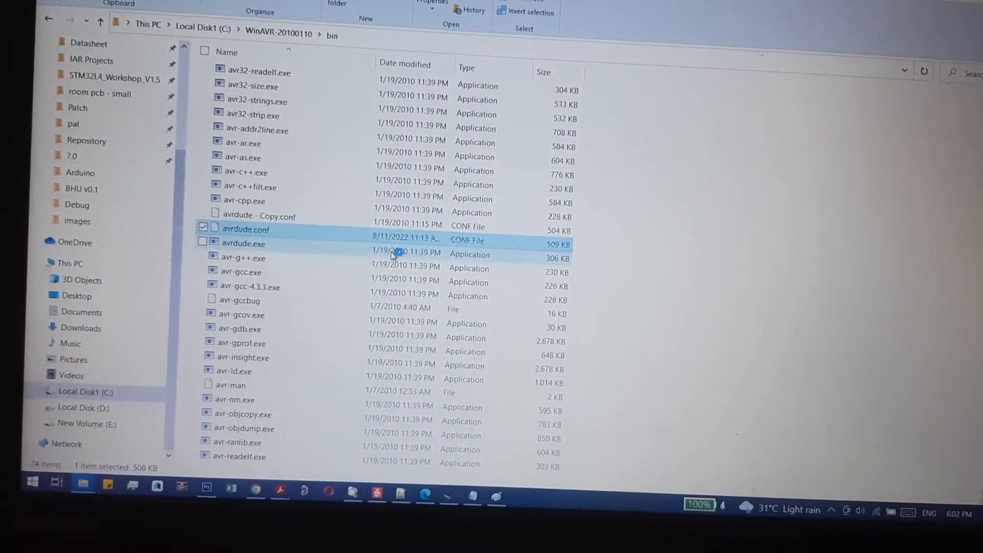
pyautogui.doubleClick(244, 244)
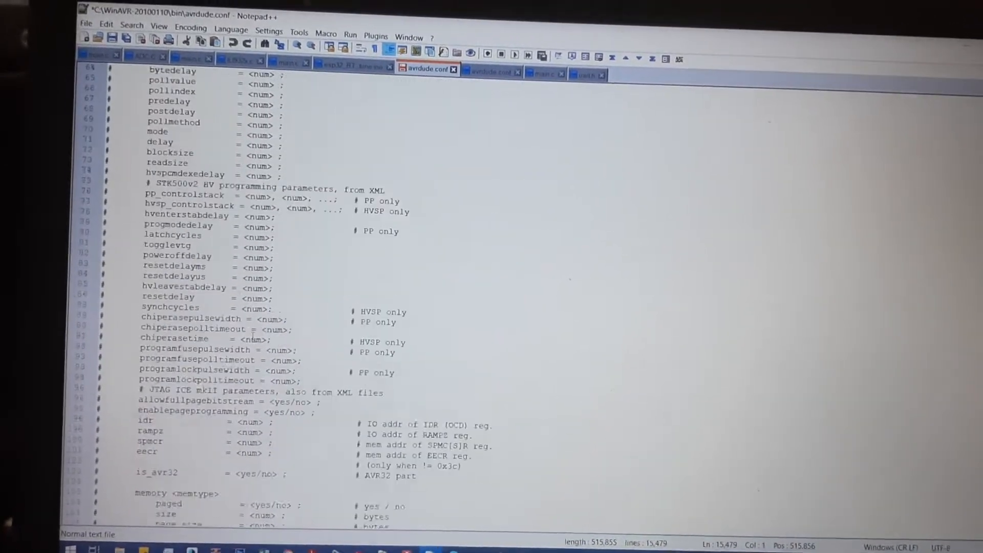
# Find the text 328p to jump to the ATmega328P part definition
pyautogui.scroll(-3)
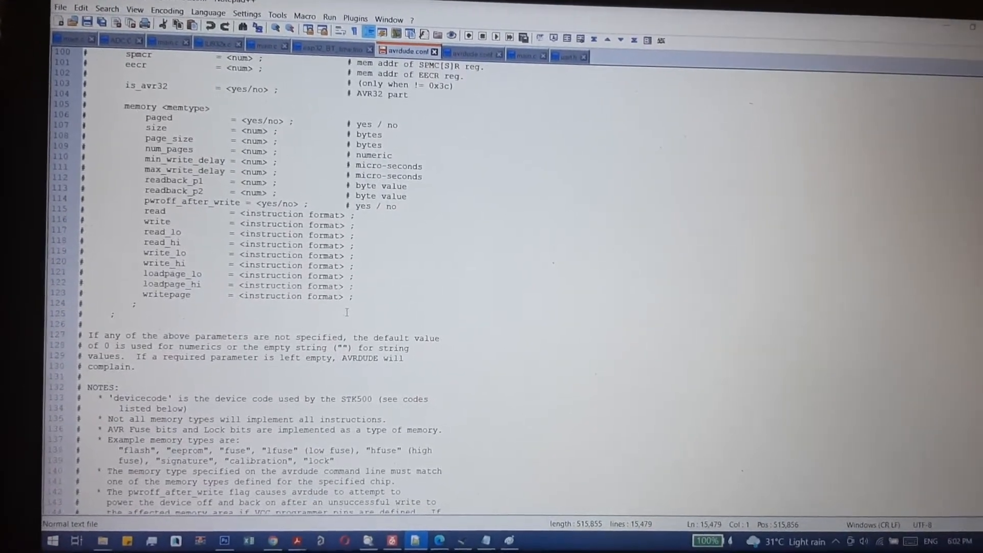
pyautogui.press('ctrl+f')
pyautogui.write('328')
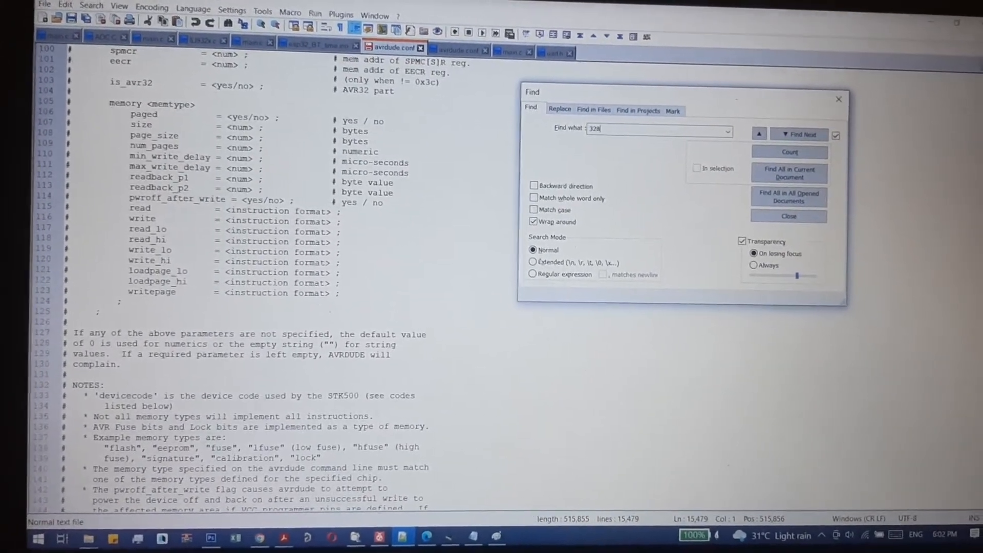
pyautogui.write('p')
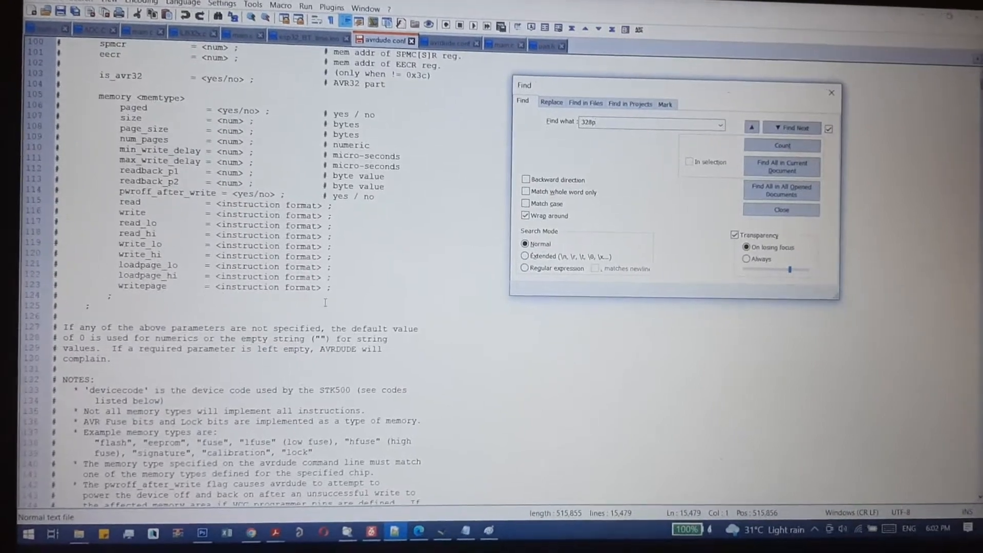
pyautogui.click(792, 130)
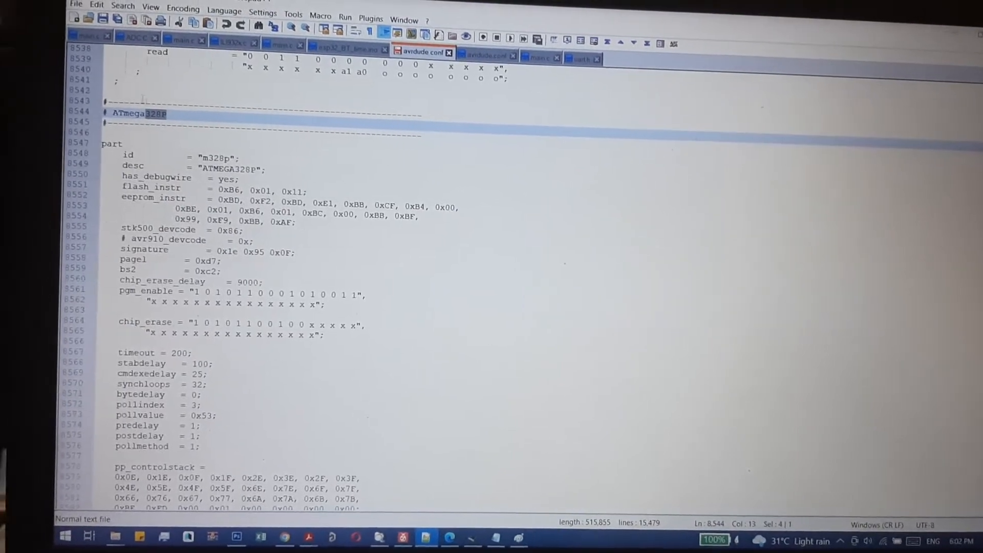
# Scroll through the ATmega328P block from 'part' to its closing ';' and copy it
pyautogui.scroll(-3)
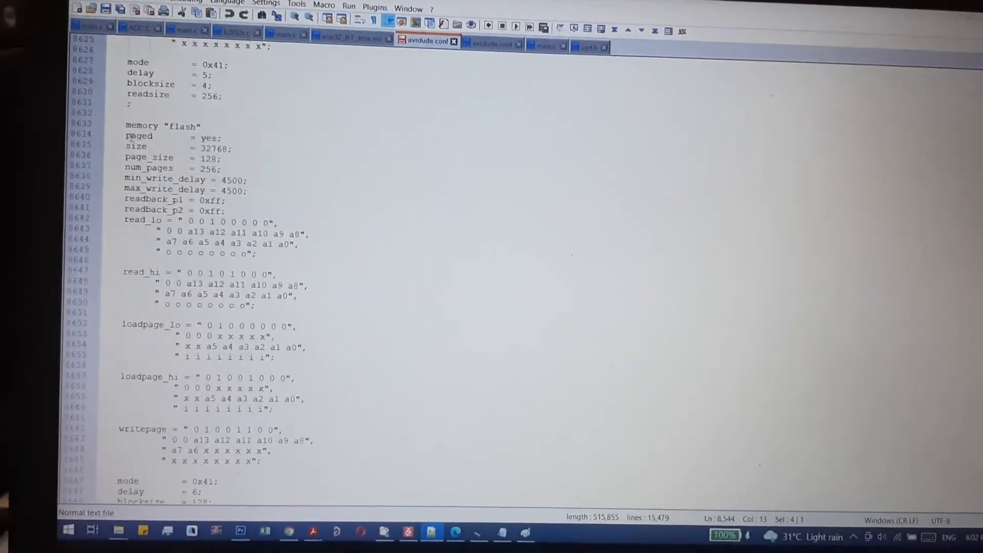
pyautogui.scroll(-3)
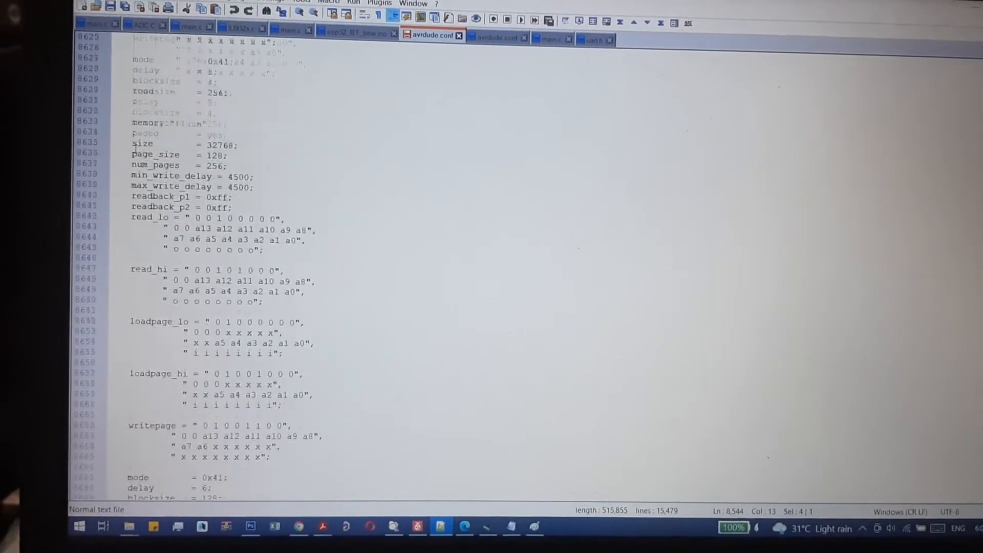
pyautogui.scroll(3)
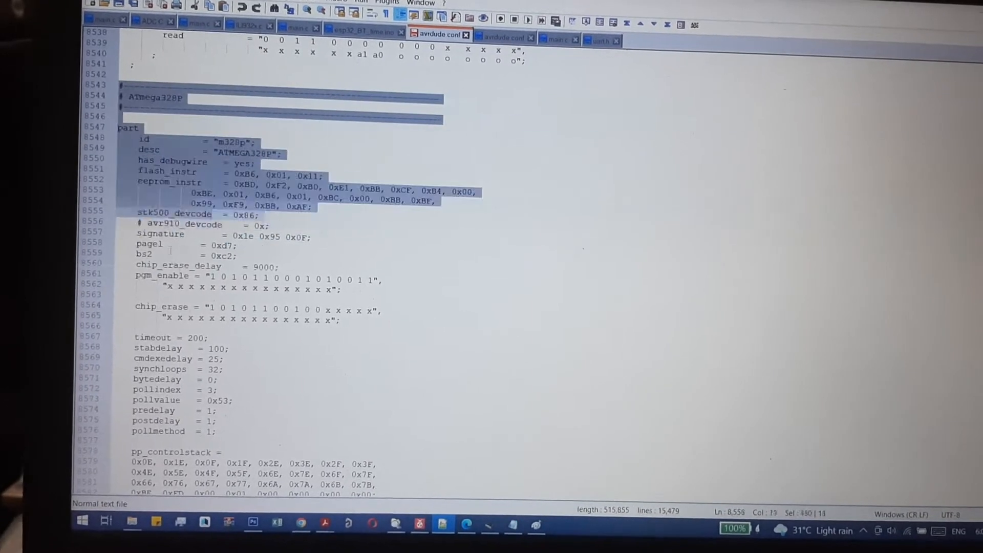
pyautogui.scroll(-3)
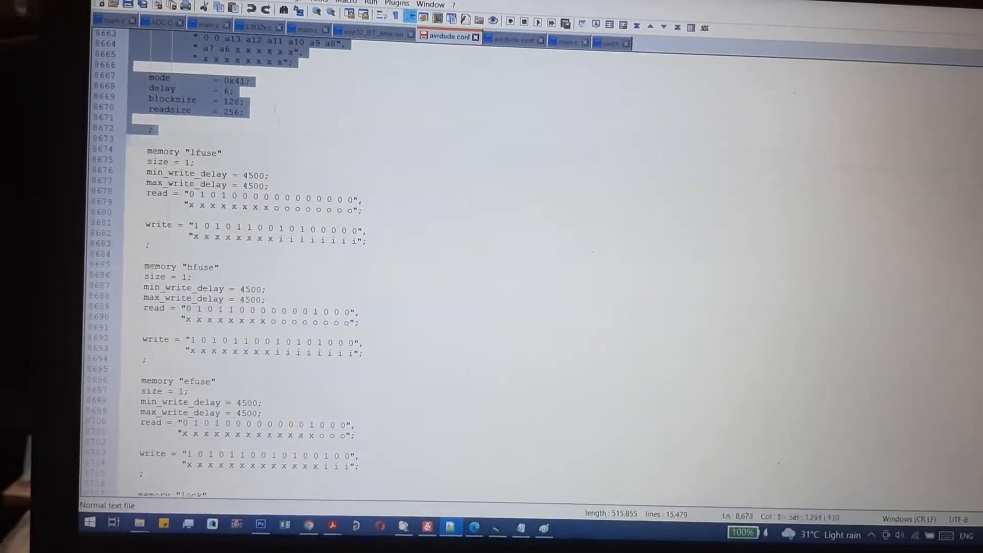
pyautogui.scroll(3)
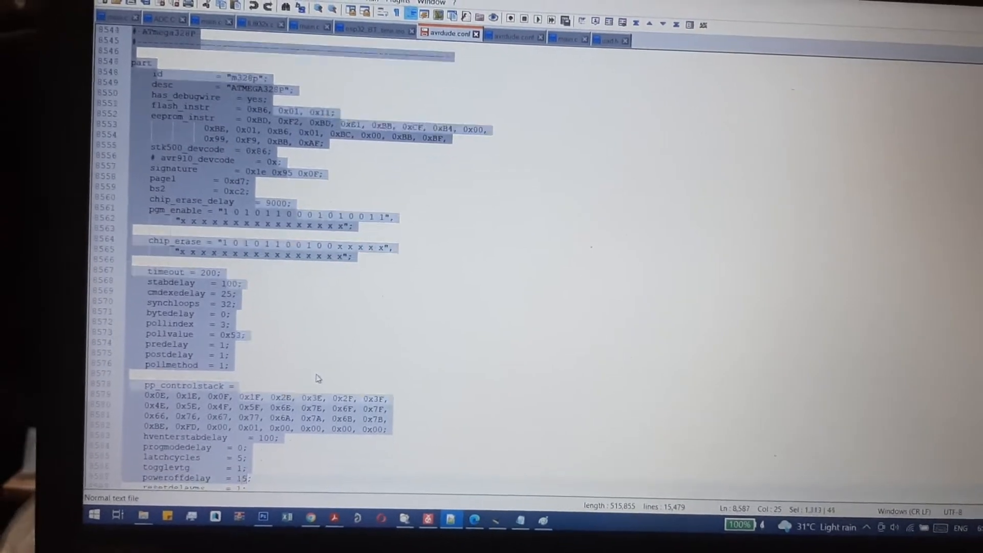
pyautogui.scroll(-3)
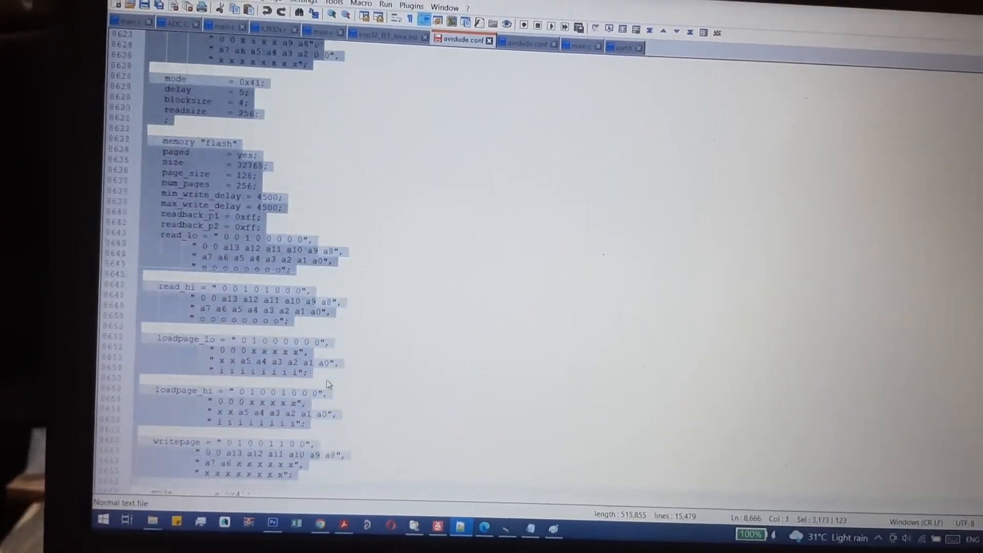
pyautogui.scroll(-3)
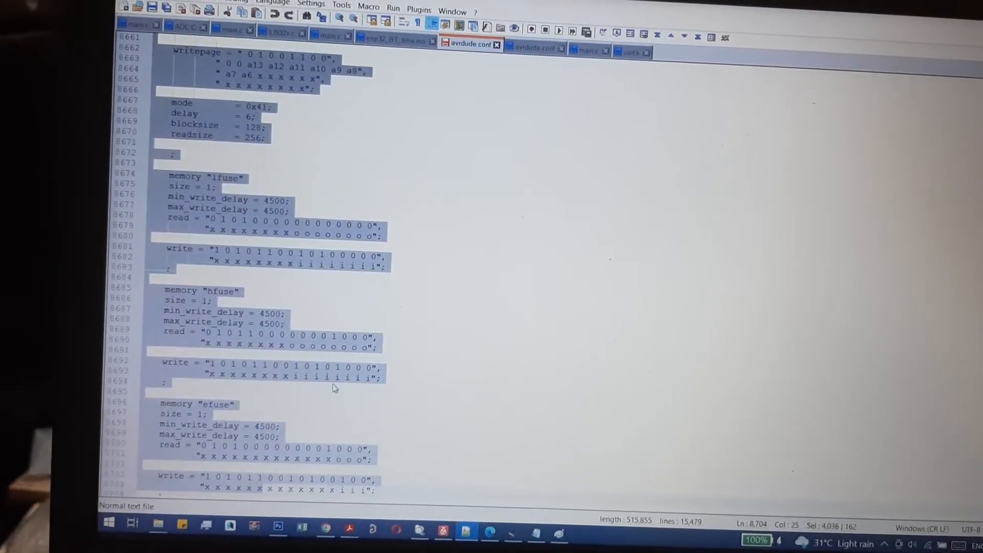
pyautogui.scroll(-3)
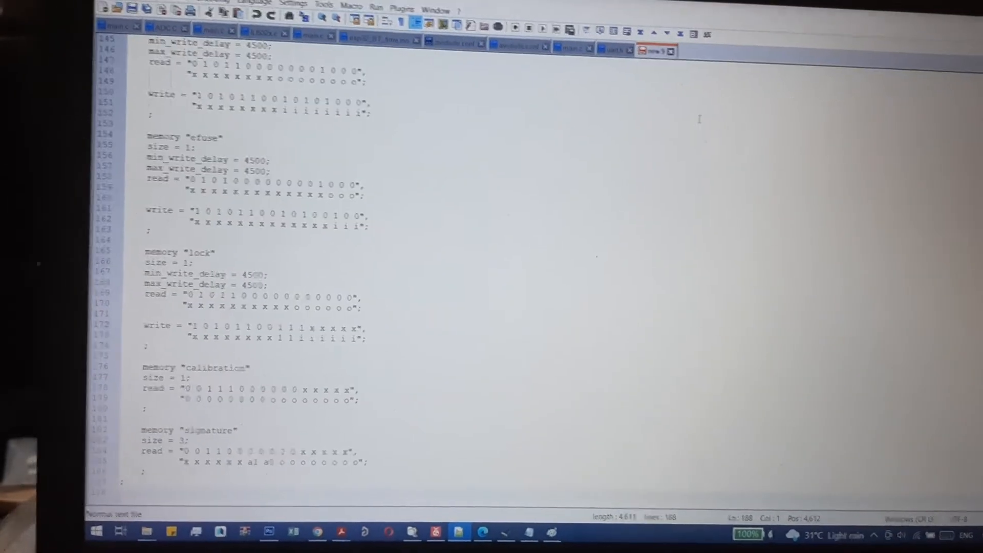
# In the pasted copy, change id to m328pb and desc to ATMEGA328Pb
pyautogui.scroll(3)
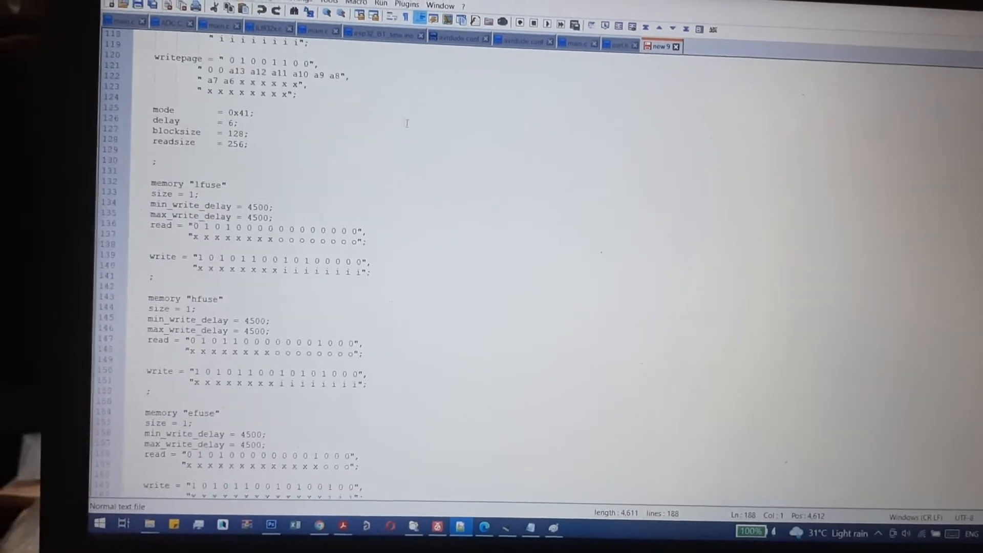
pyautogui.scroll(3)
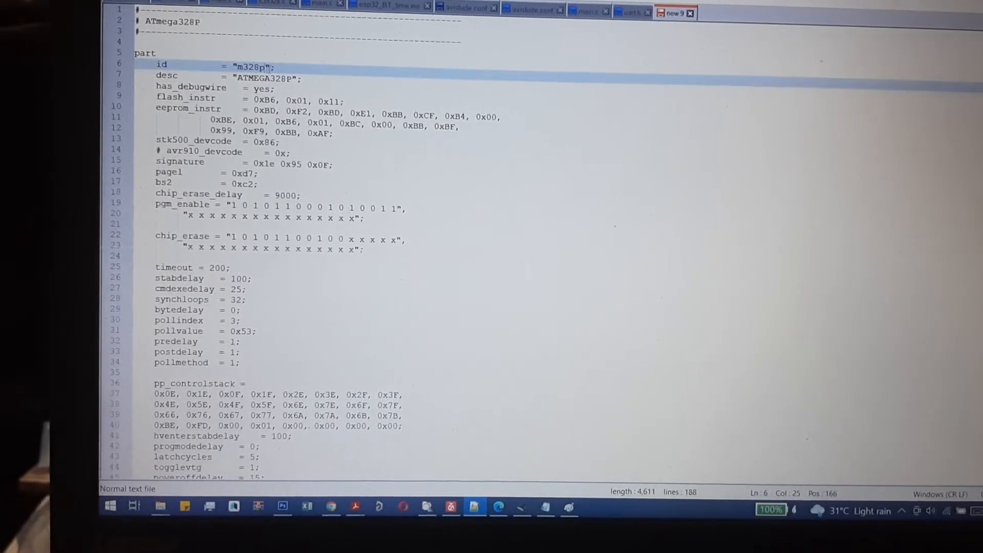
pyautogui.write('b')
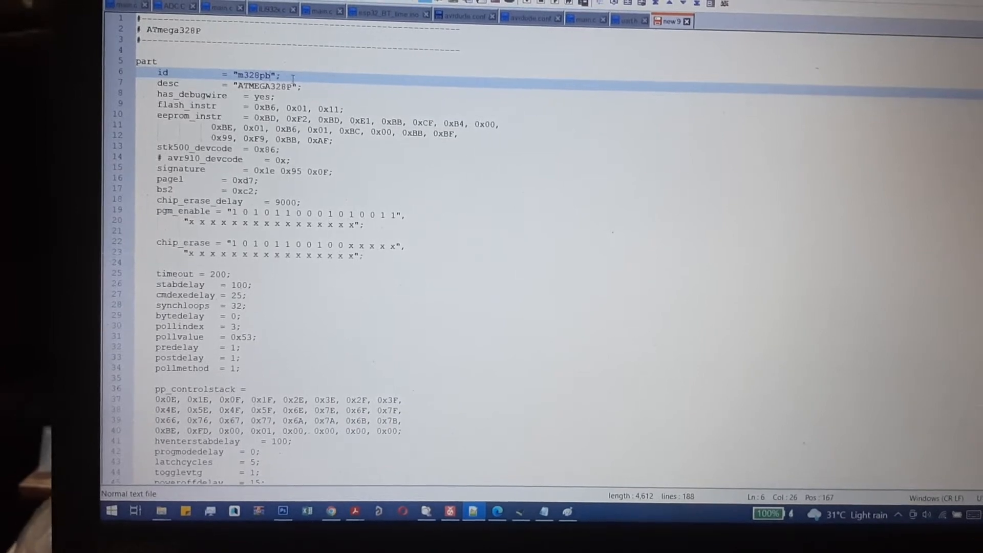
pyautogui.click(308, 89)
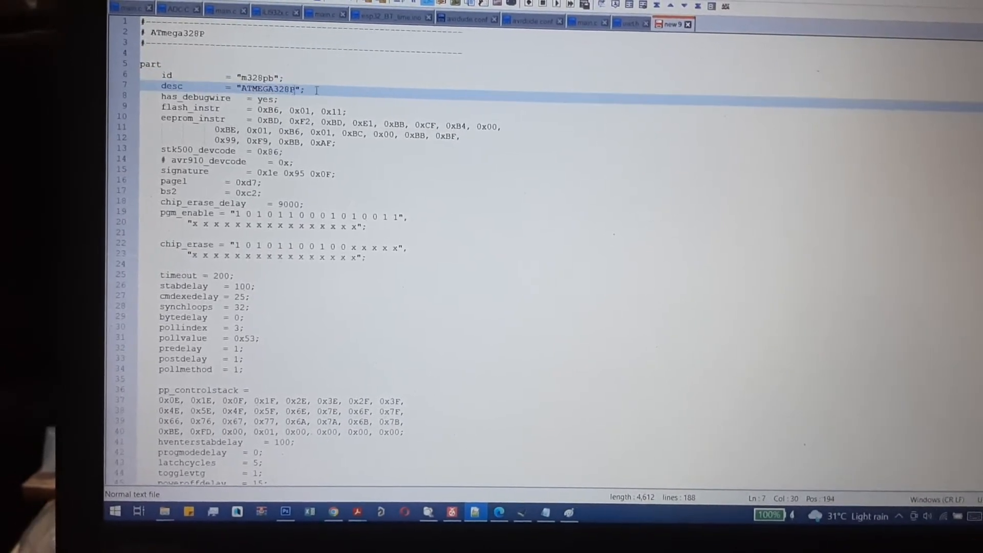
pyautogui.write('P')
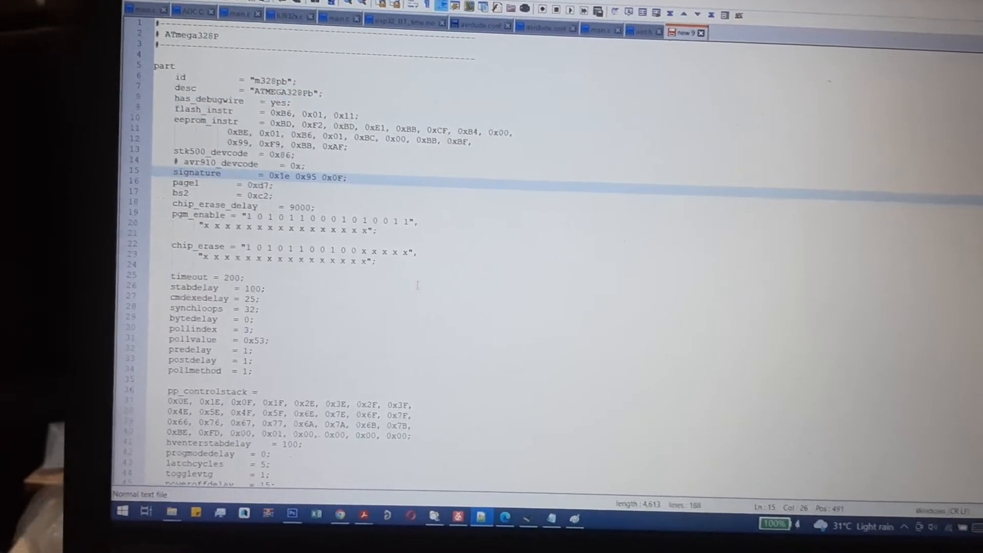
pyautogui.scroll(3)
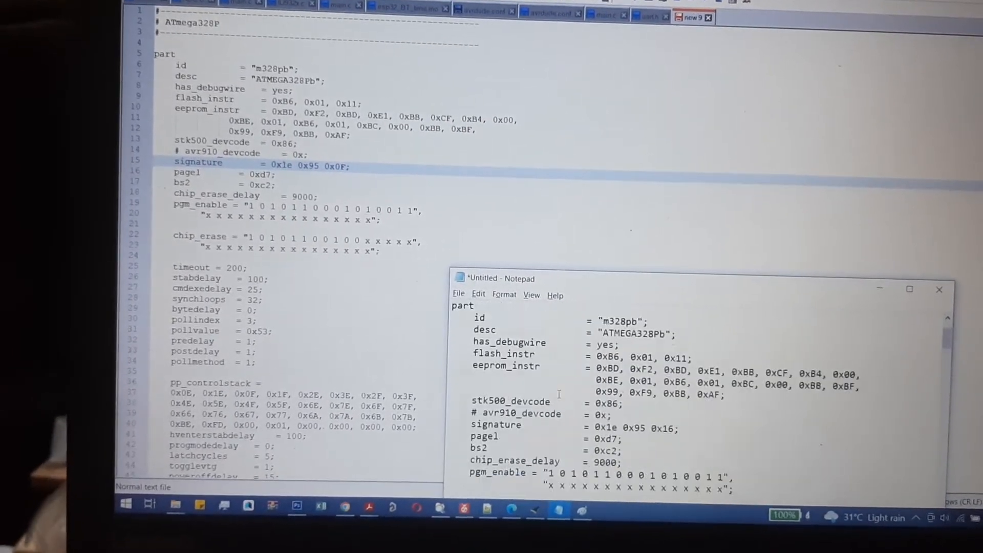
# Change the signature's last byte to 0x16, then select all and copy the entry
pyautogui.scroll(-3)
pyautogui.write('16')
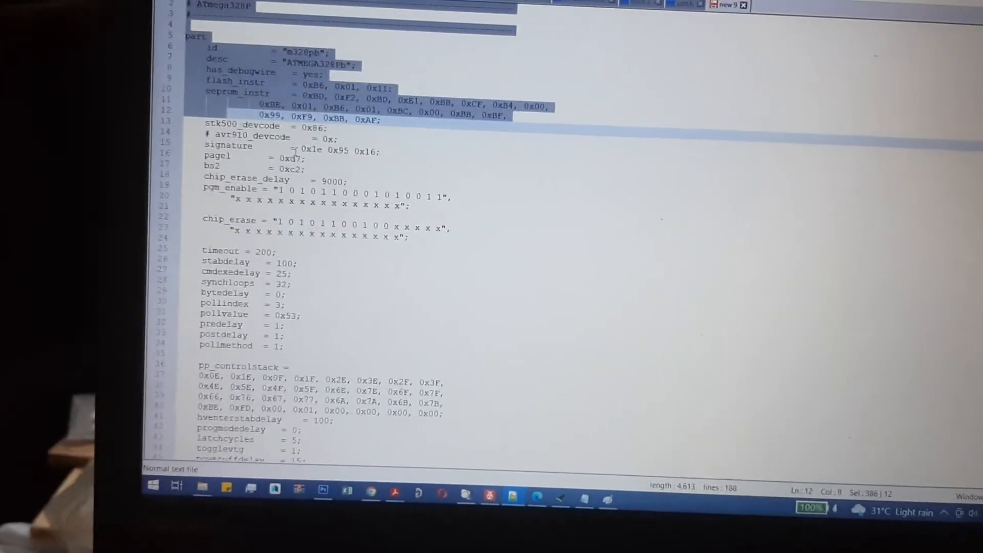
pyautogui.press('ctrl+a')
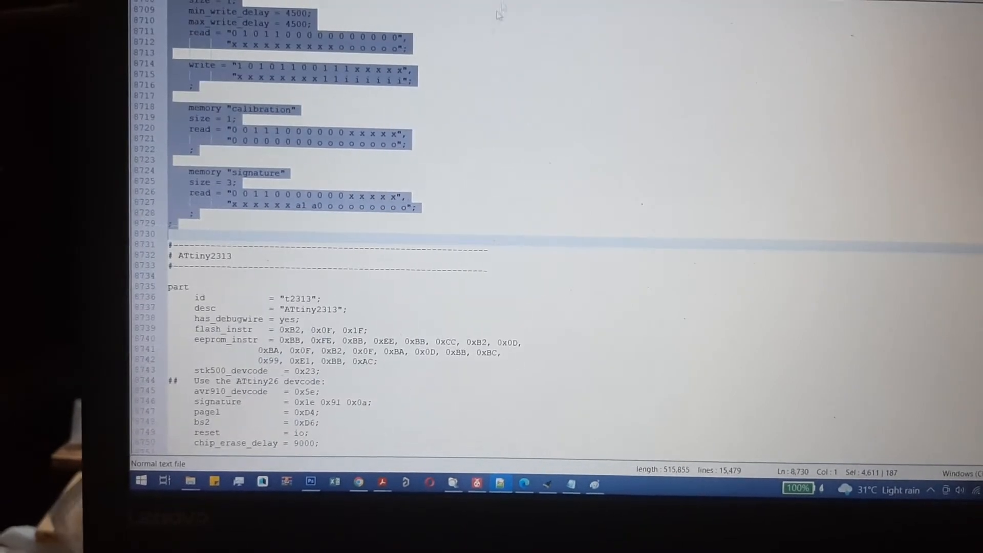
# Paste the m328pb entry after the last line of avrdude.conf, growing it to 15,666 lines
pyautogui.scroll(3)
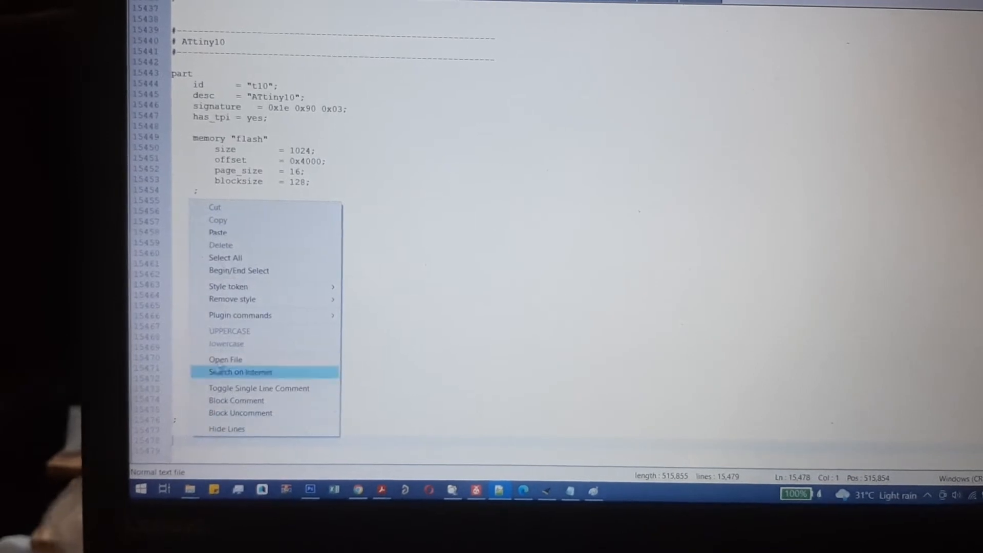
pyautogui.moveTo(245, 232)
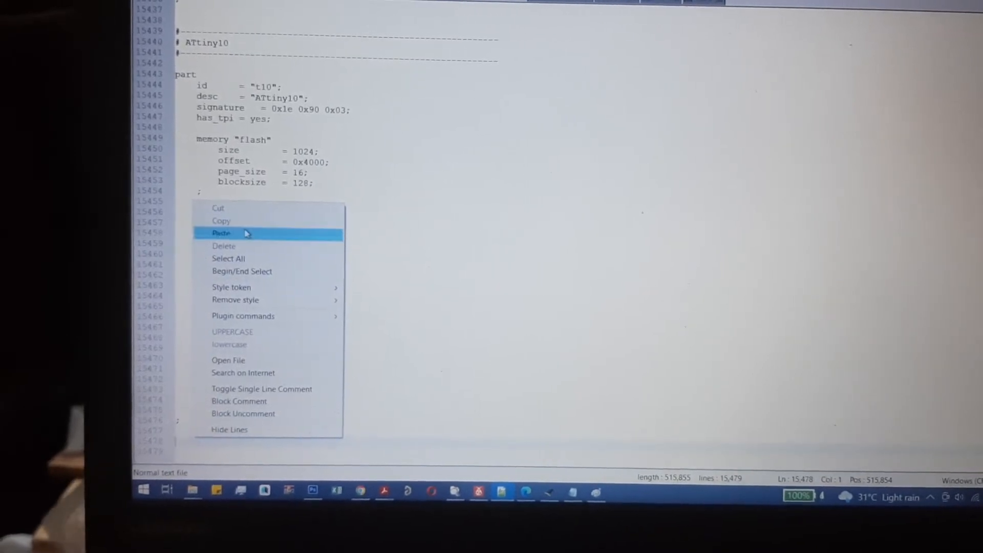
pyautogui.click(221, 233)
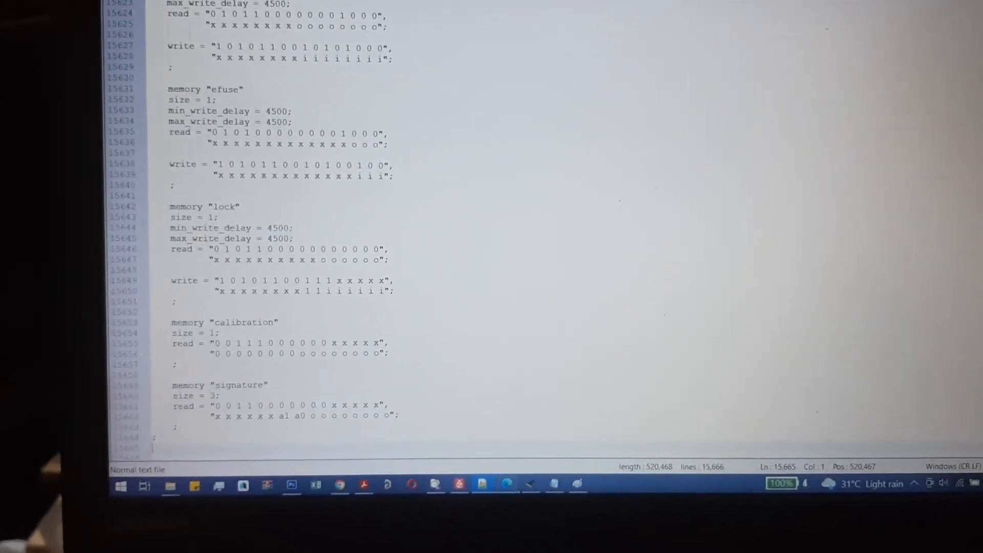
pyautogui.scroll(3)
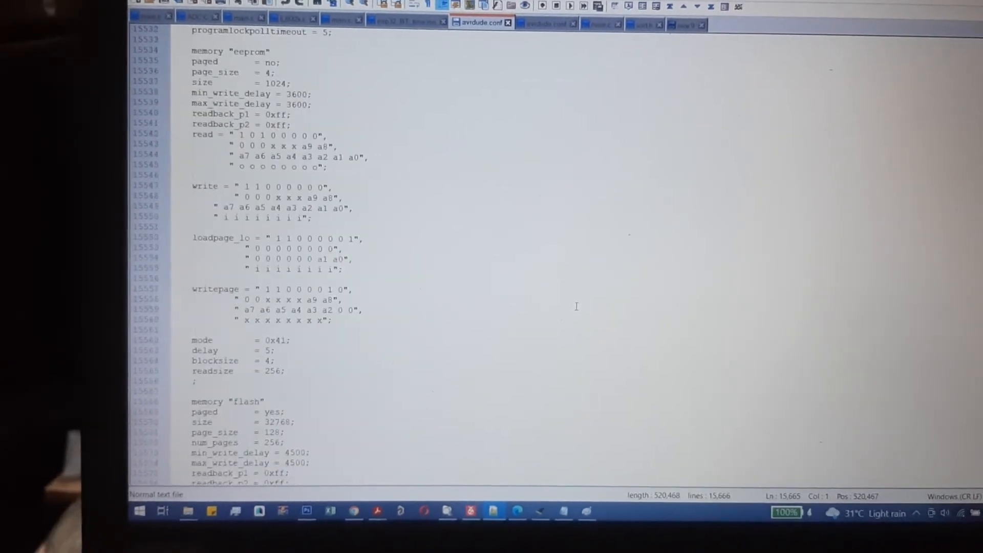
pyautogui.scroll(3)
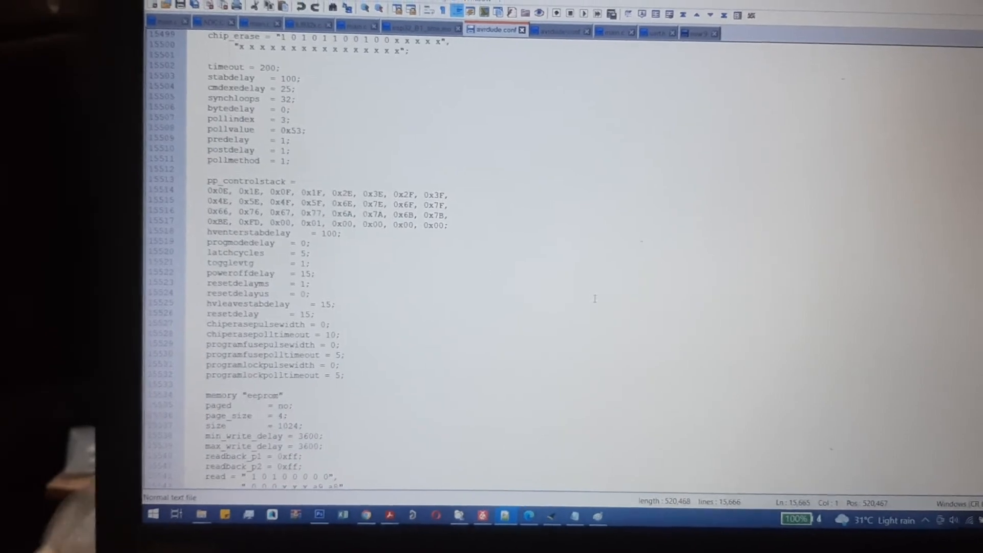